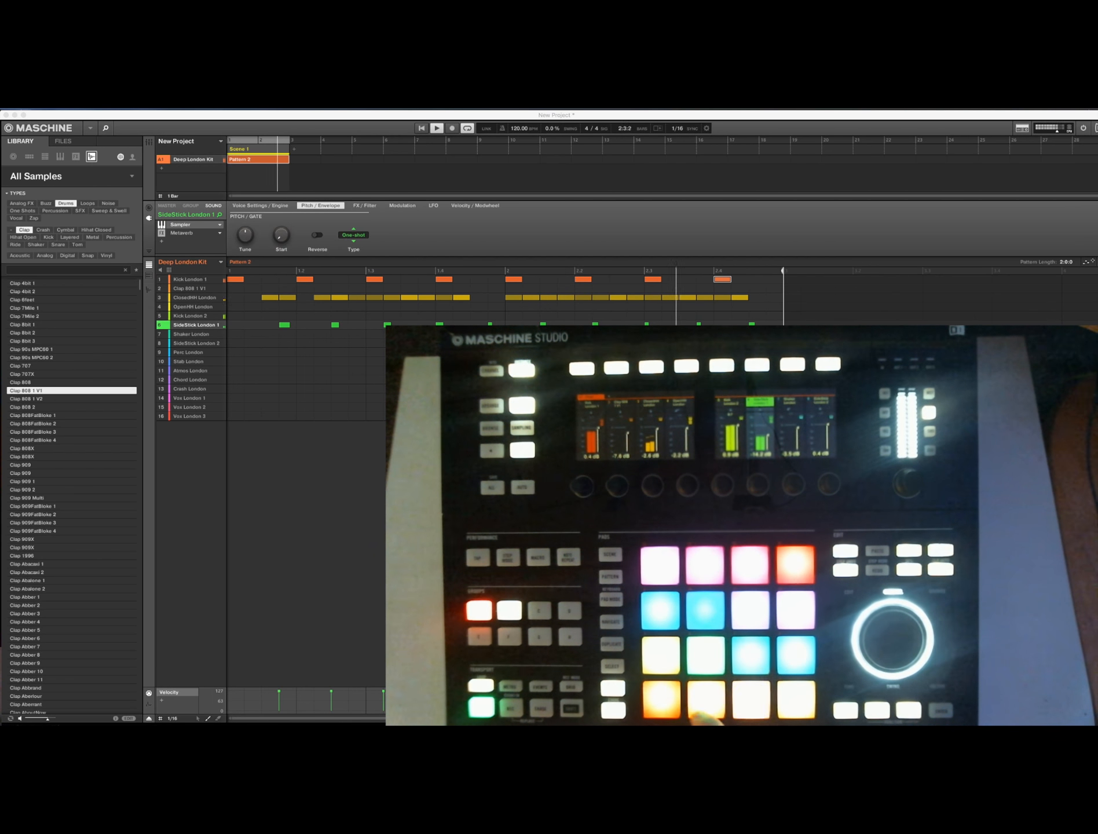
Arm record and select the OpenHH London pad to add open hats between the closed hats.
click(450, 128)
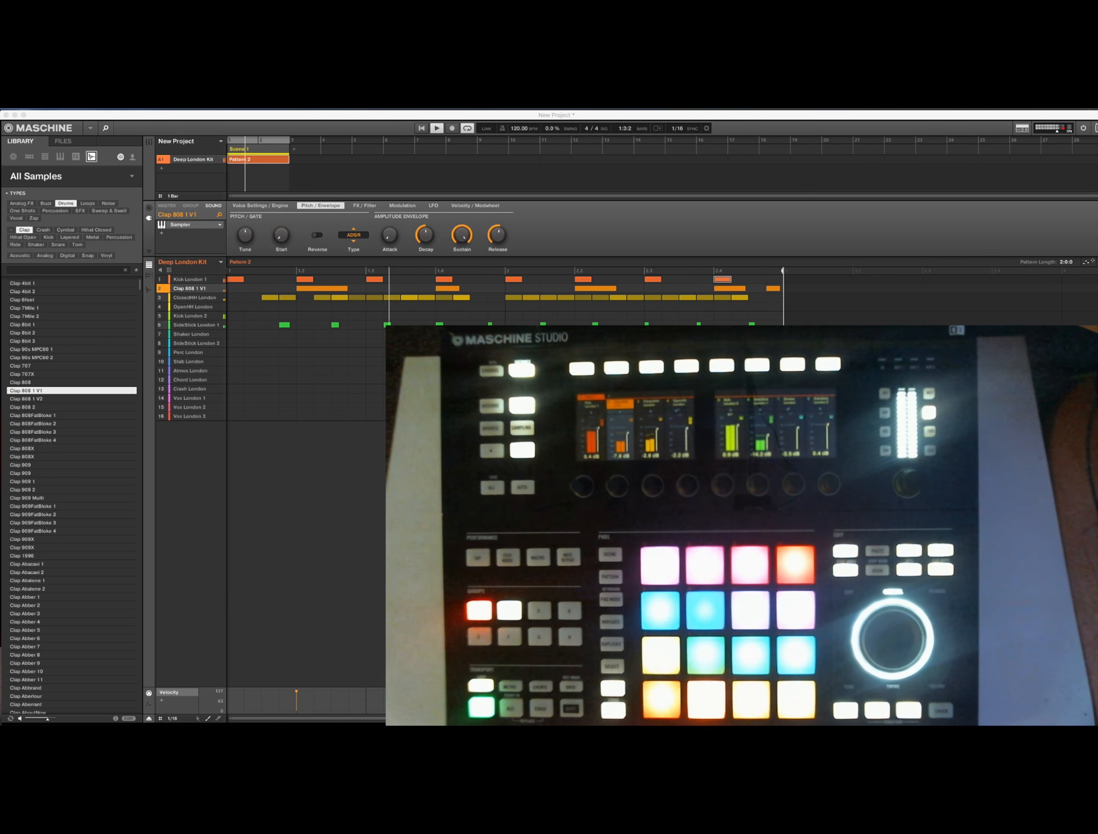
click(193, 306)
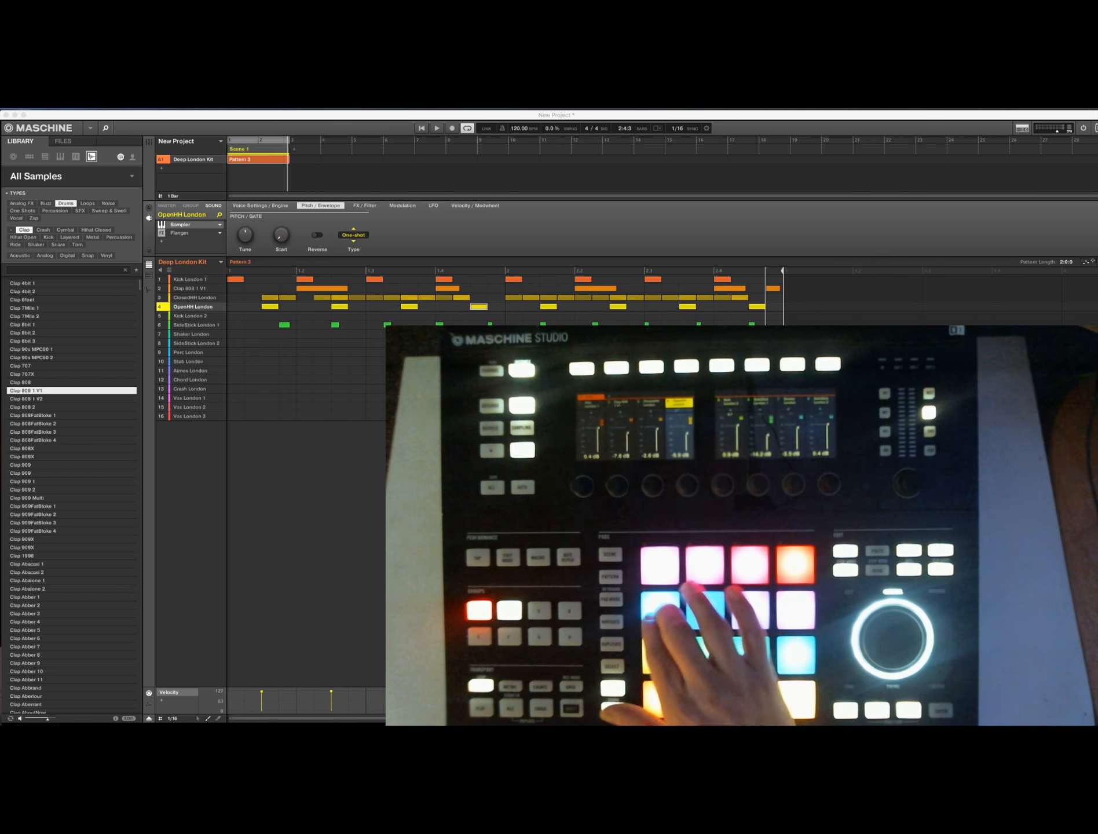
Select the Perc London sound lane for recording.
click(189, 352)
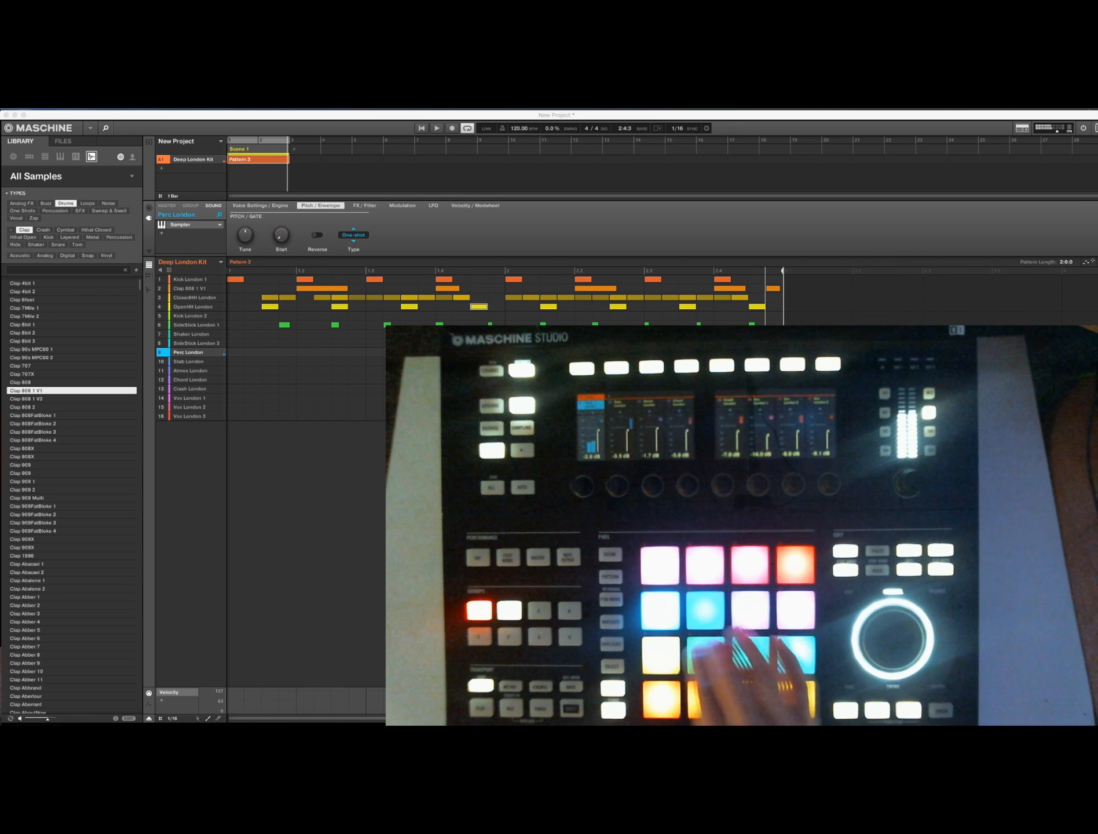
click(189, 380)
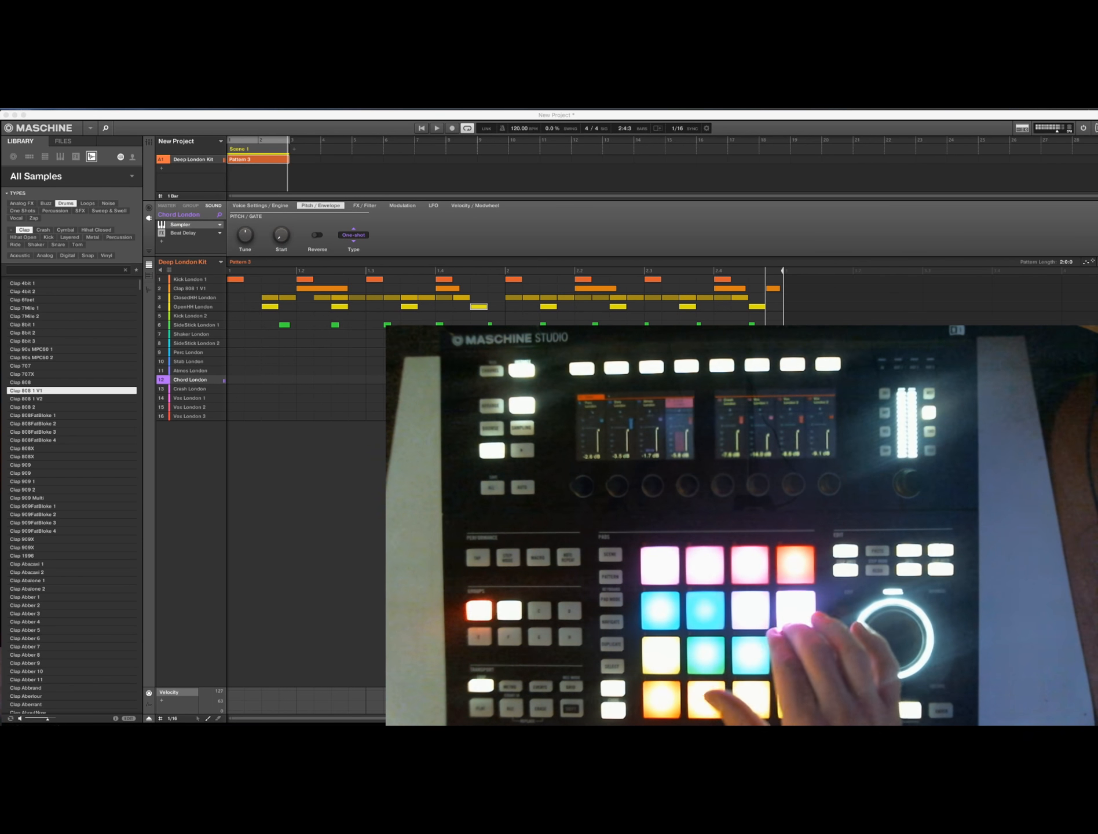
click(189, 361)
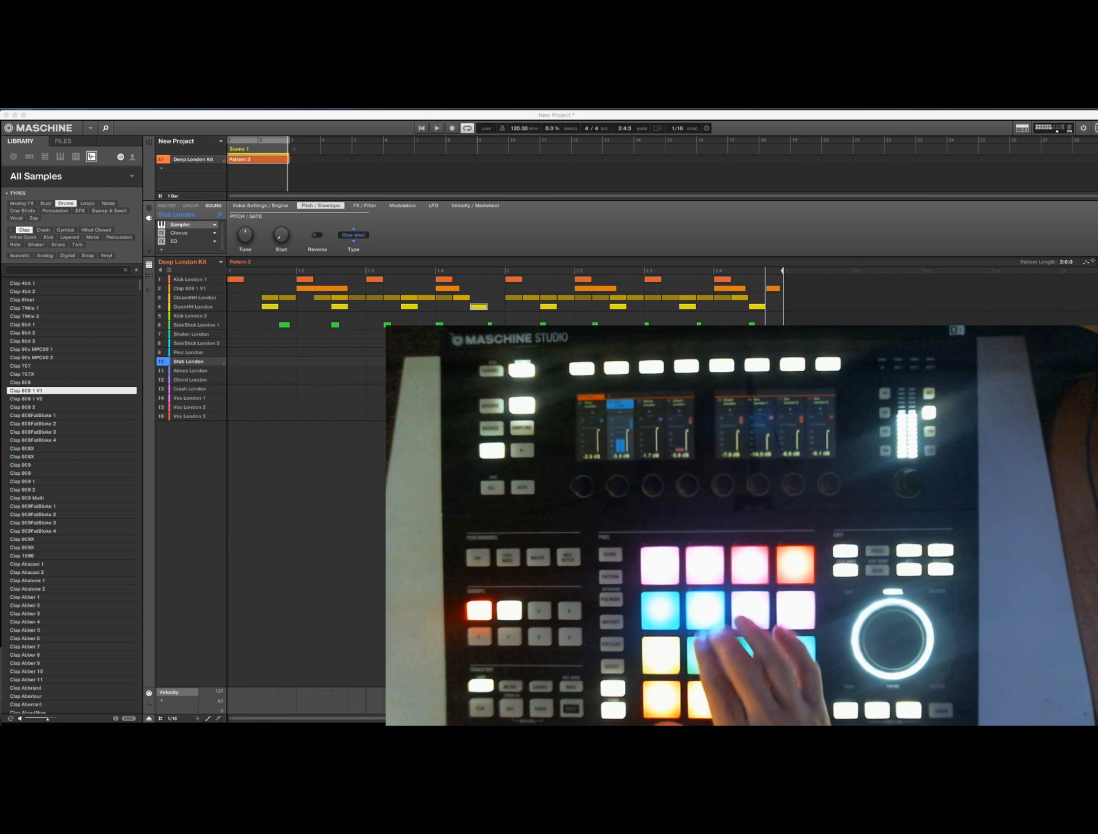
Record two perc hits into Pattern 3, toggling record on and off around the take.
click(452, 128)
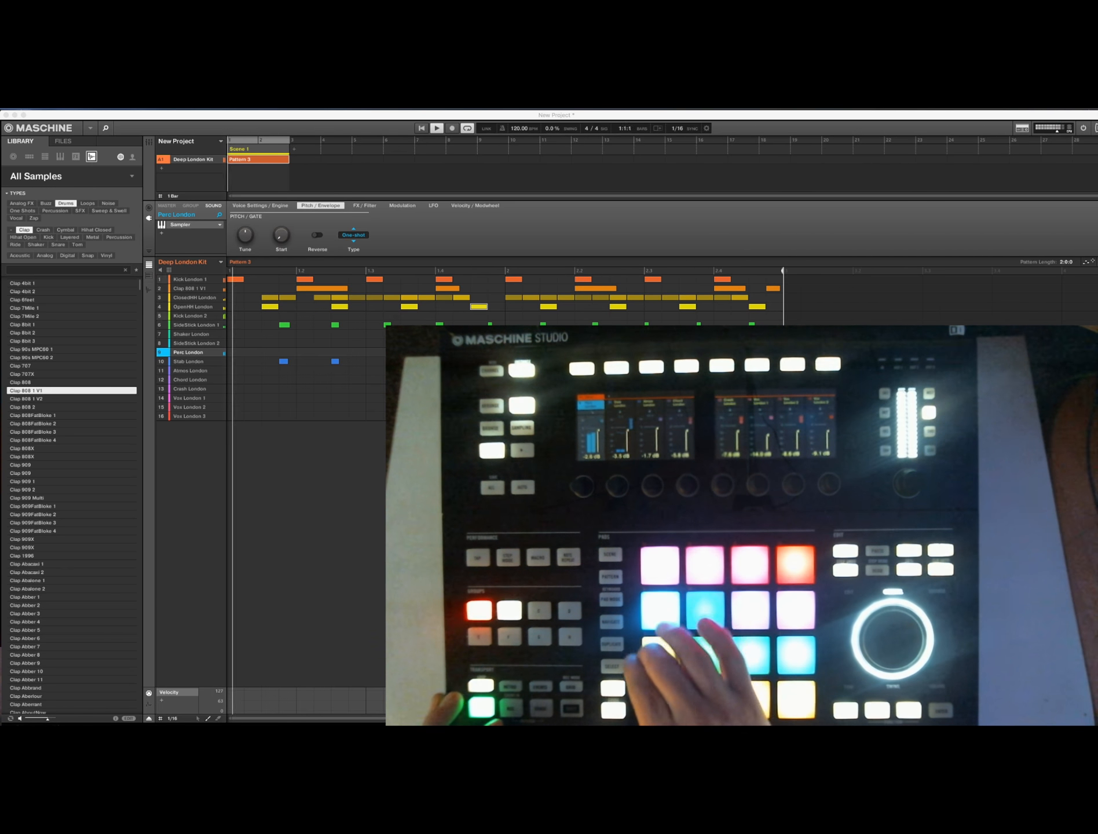
click(451, 129)
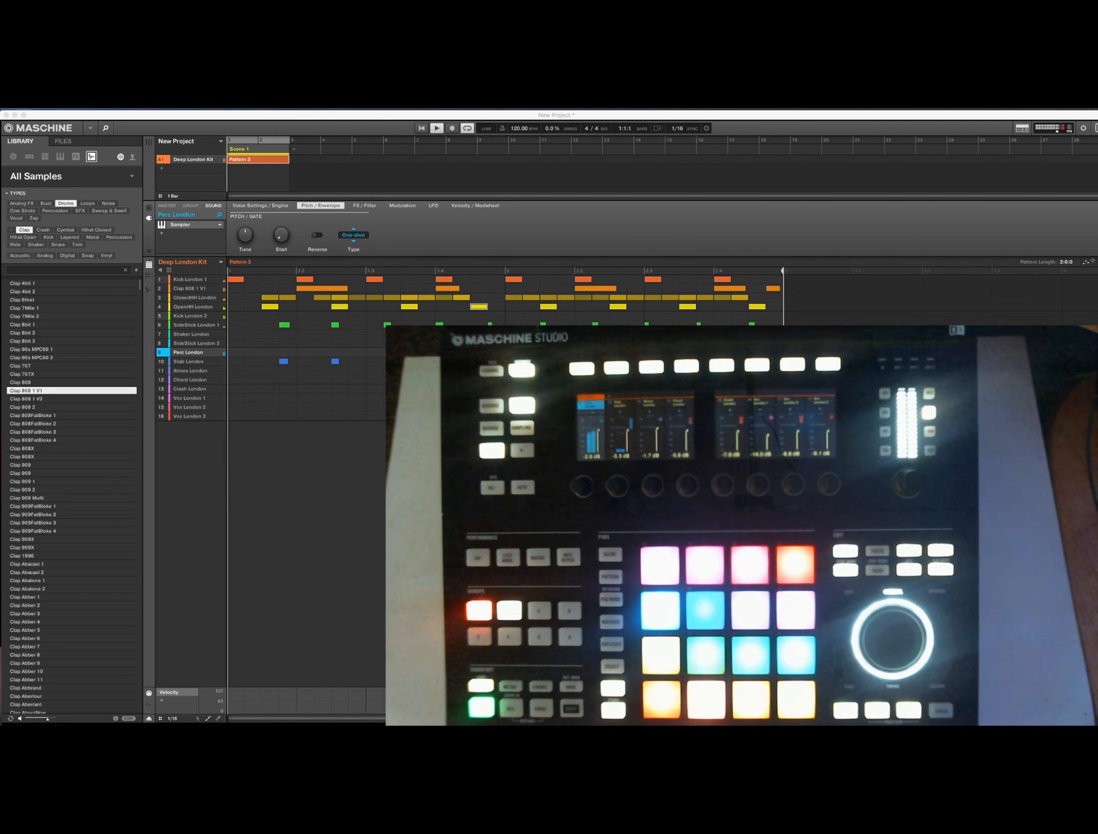
click(451, 127)
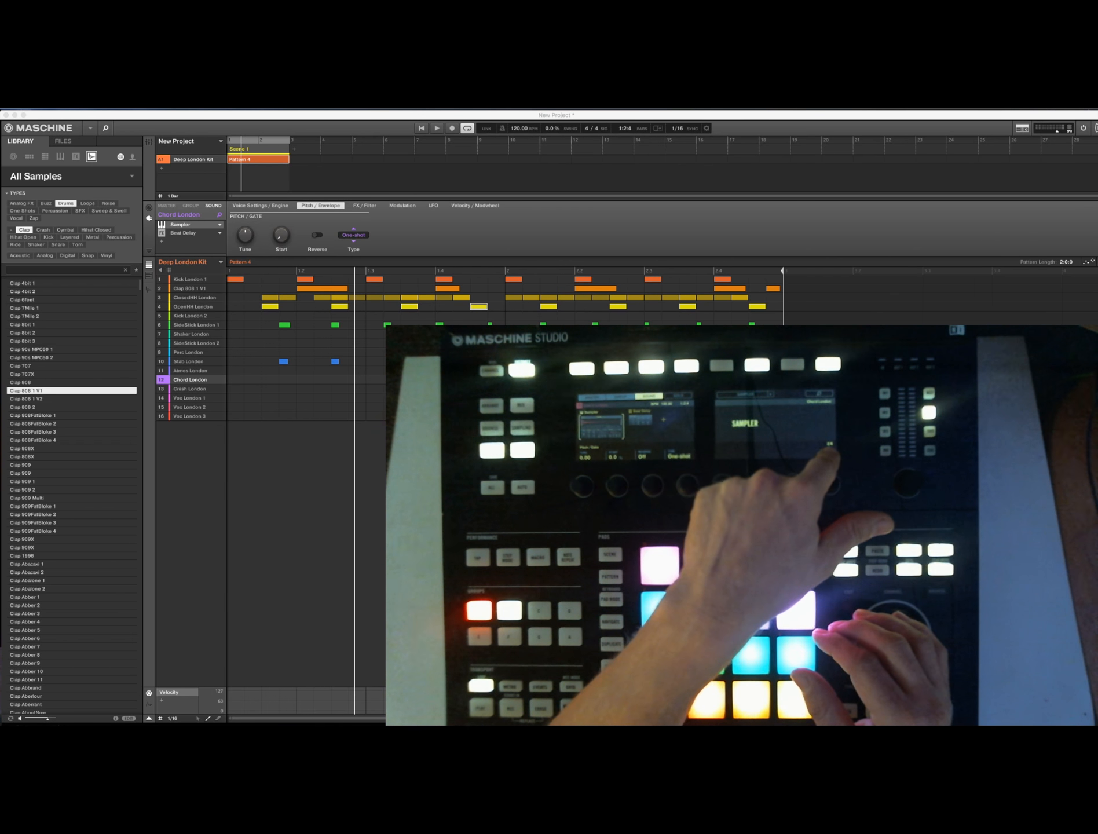
Set the Chord London sampler Type to ADSR and arm record for Pattern 4.
click(353, 235)
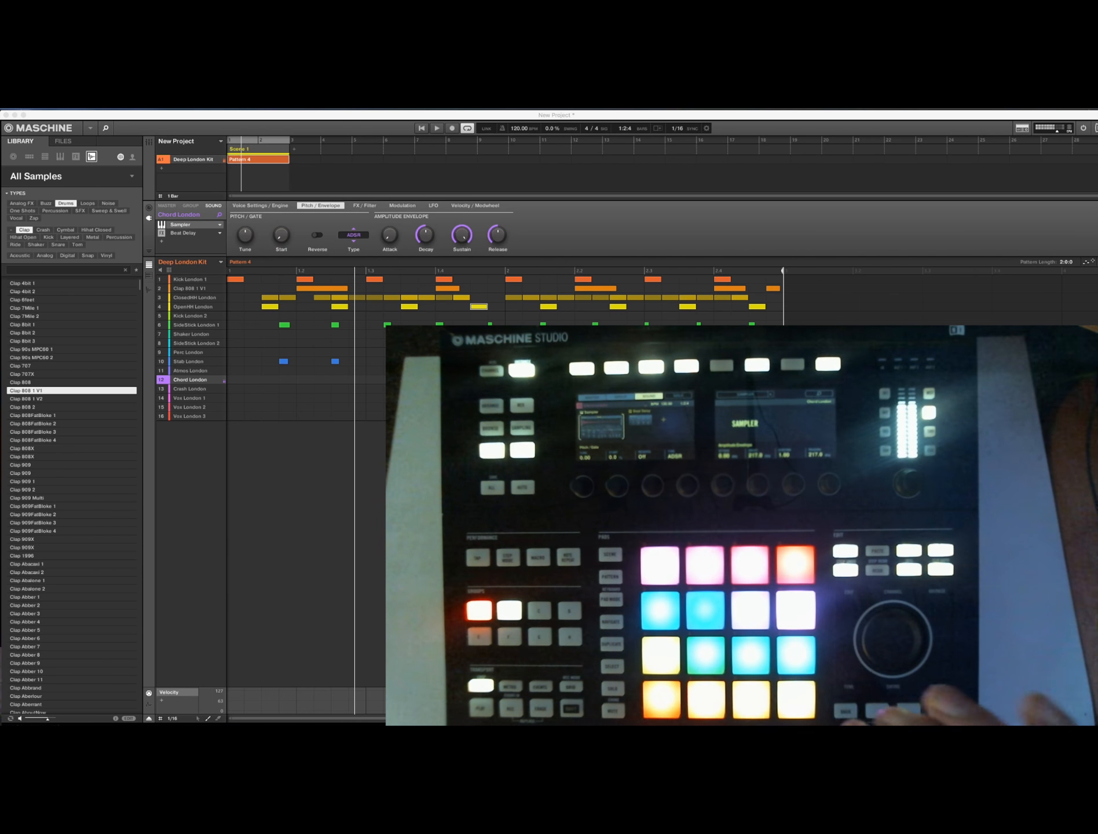
click(451, 128)
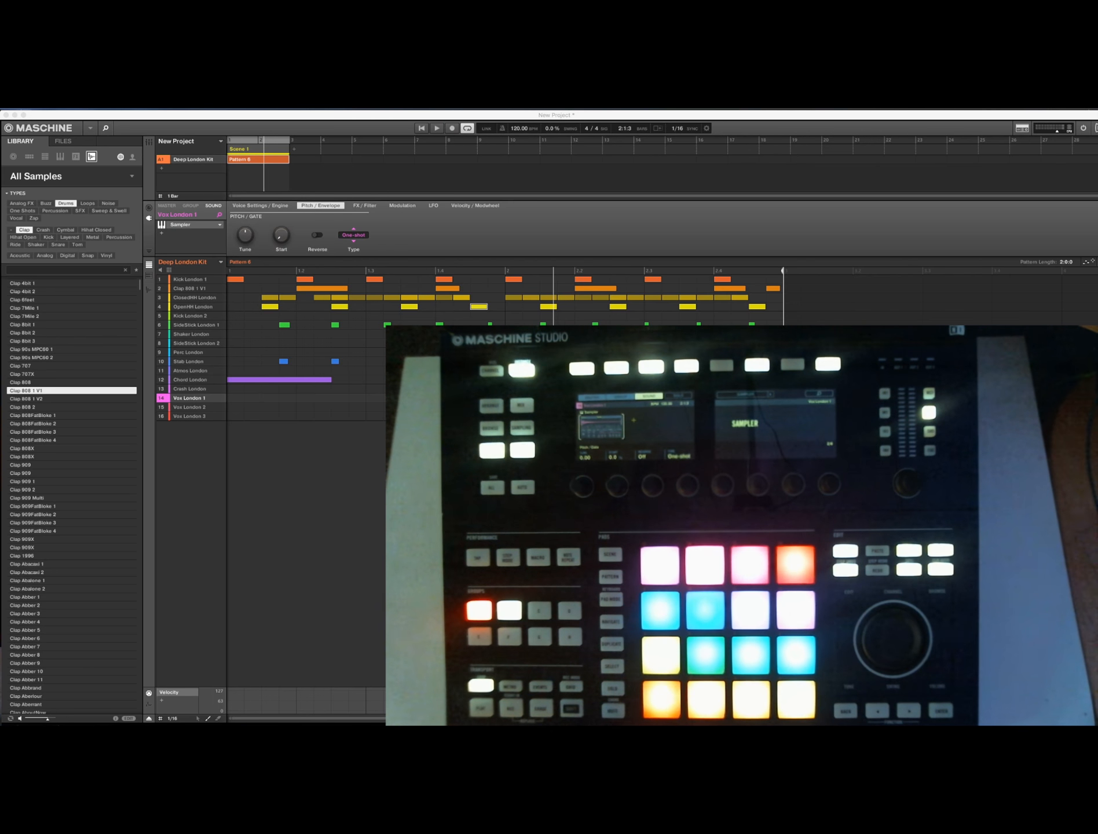
Select the Vox London 2 pad and start recording on its lane.
click(190, 407)
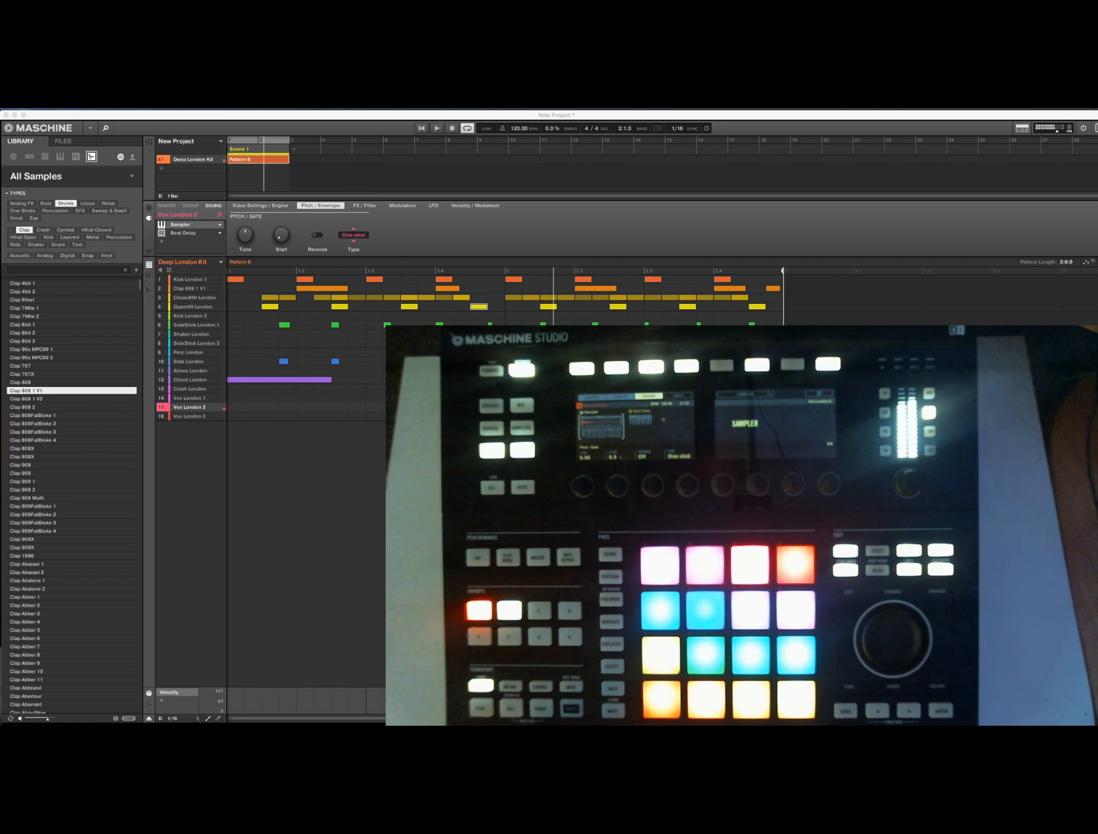
click(451, 128)
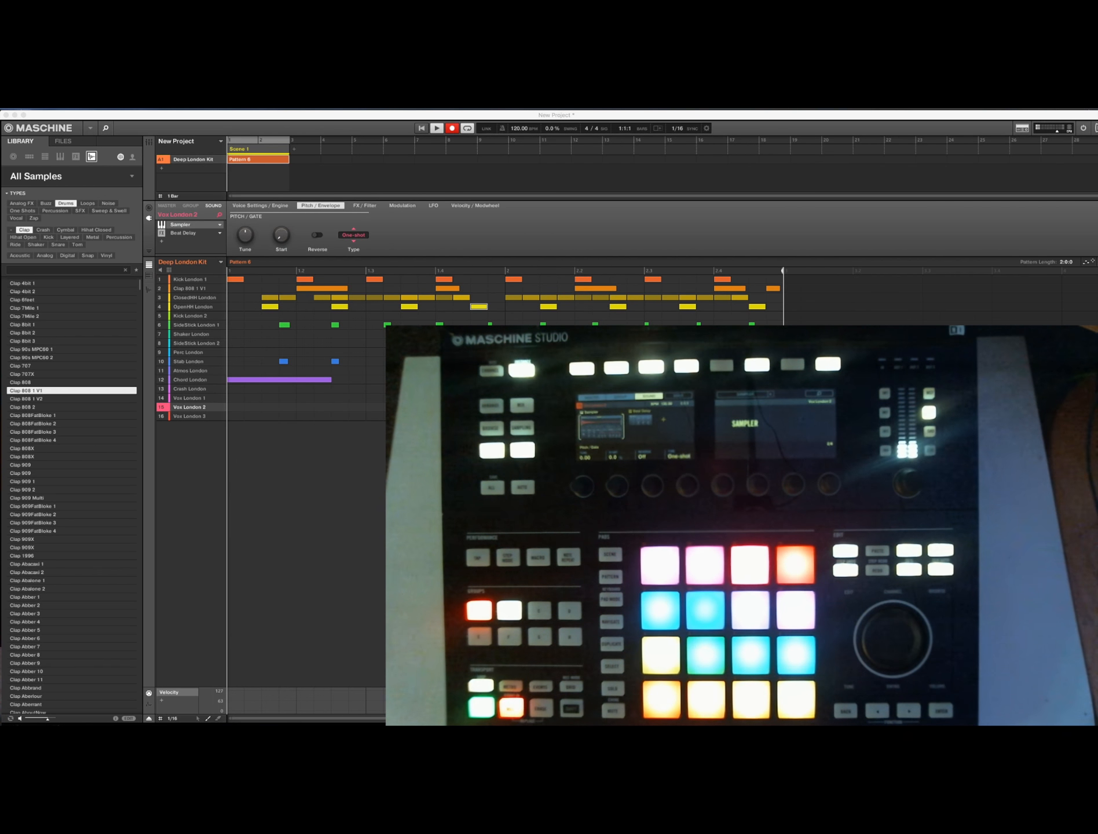